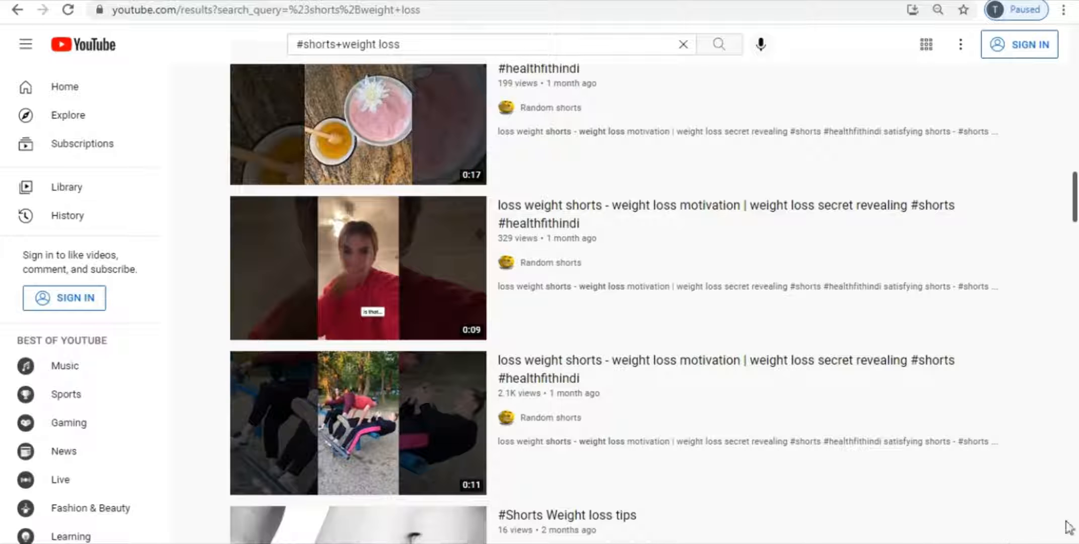
mouse_move(1073, 308)
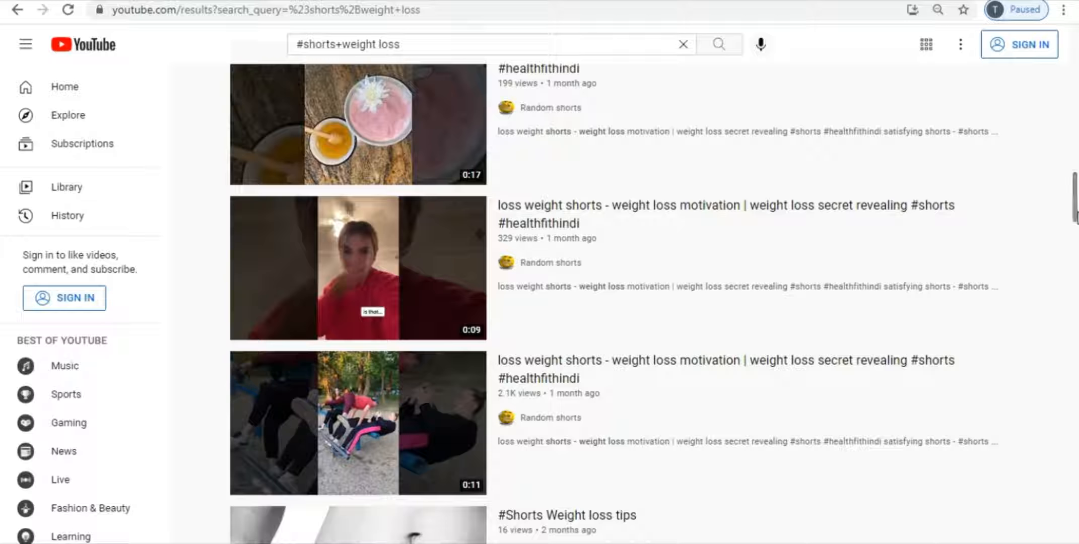
Search Google for 'foods to avoid when trying to lose weight' using the autocomplete suggestion
scroll("down", 3)
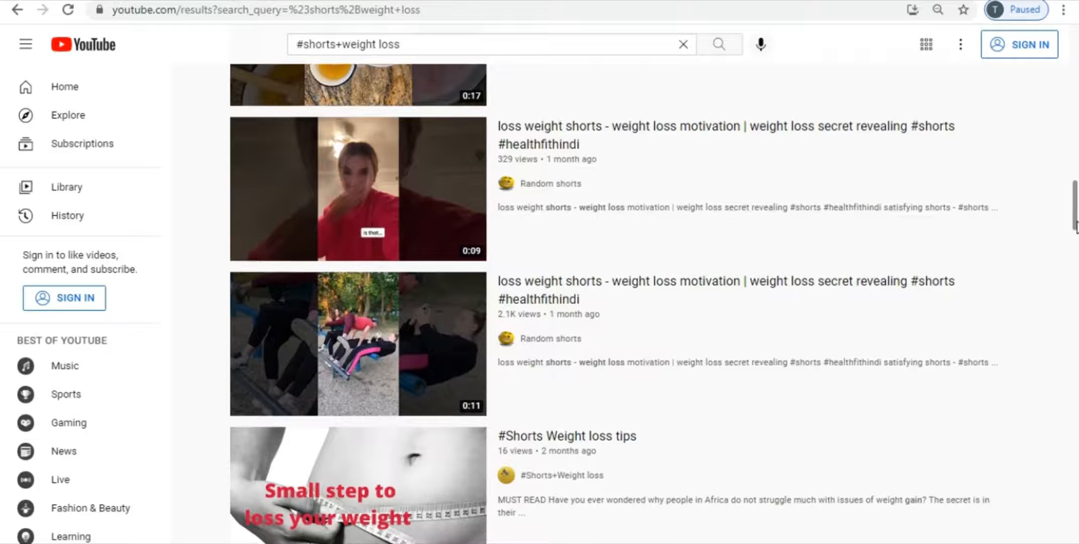
scroll("down", 3)
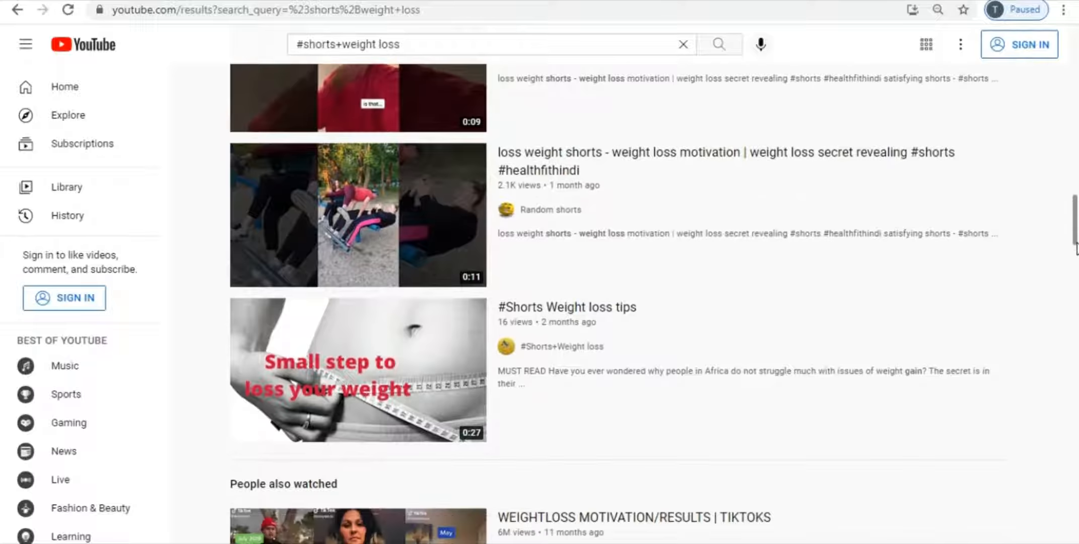
scroll("down", 3)
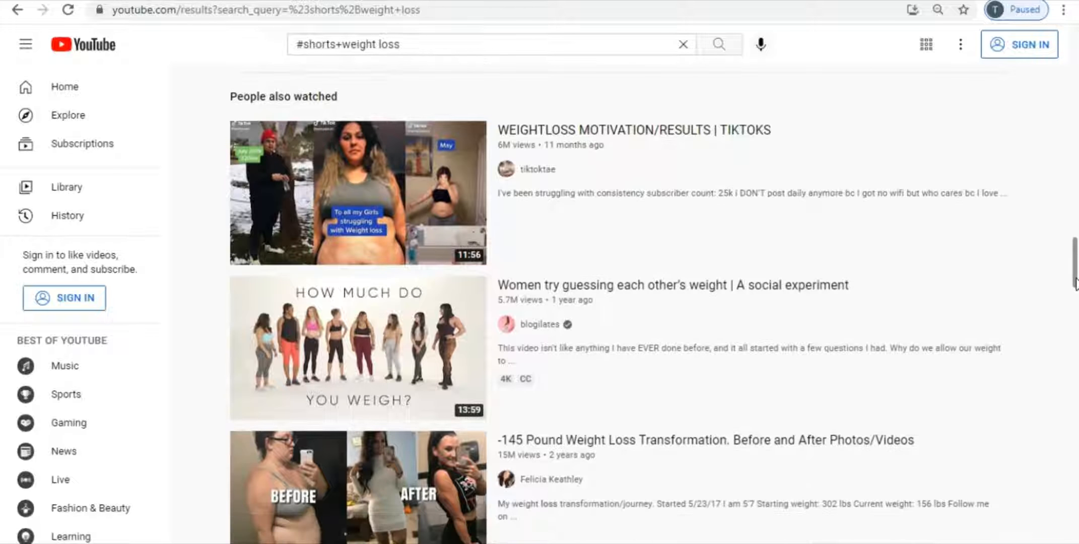
scroll("down", 3)
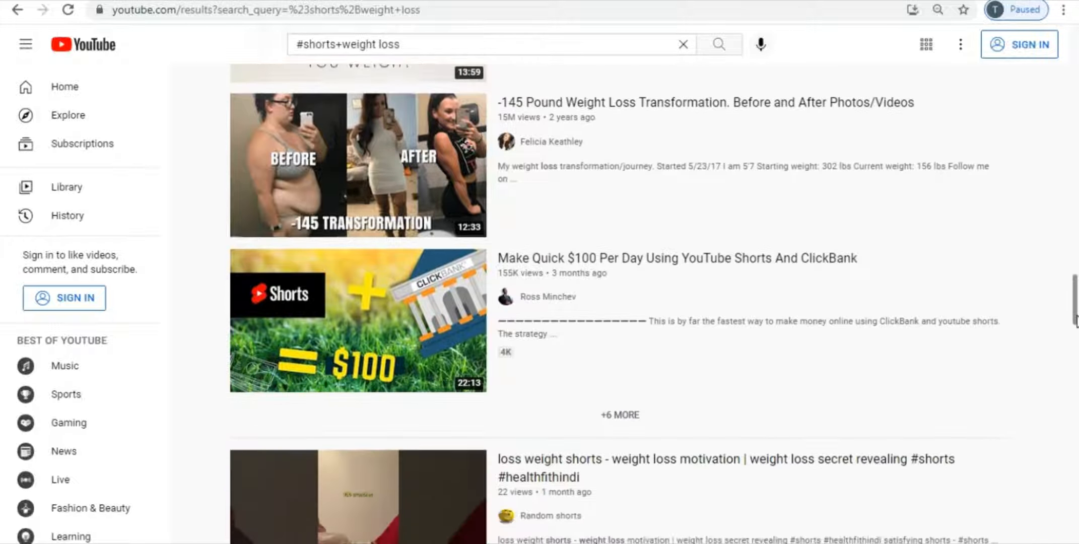
scroll("down", 3)
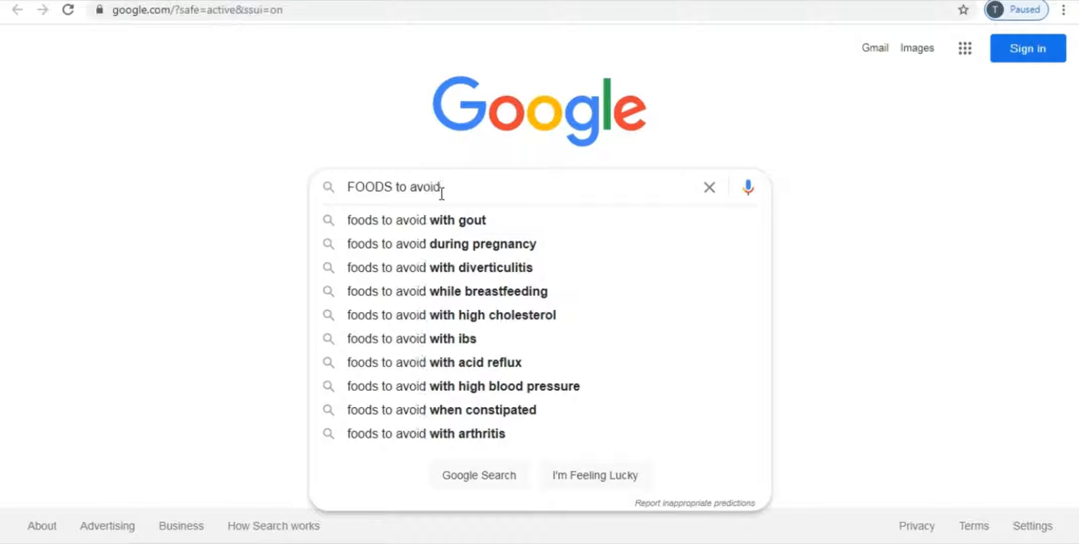
type("when trying")
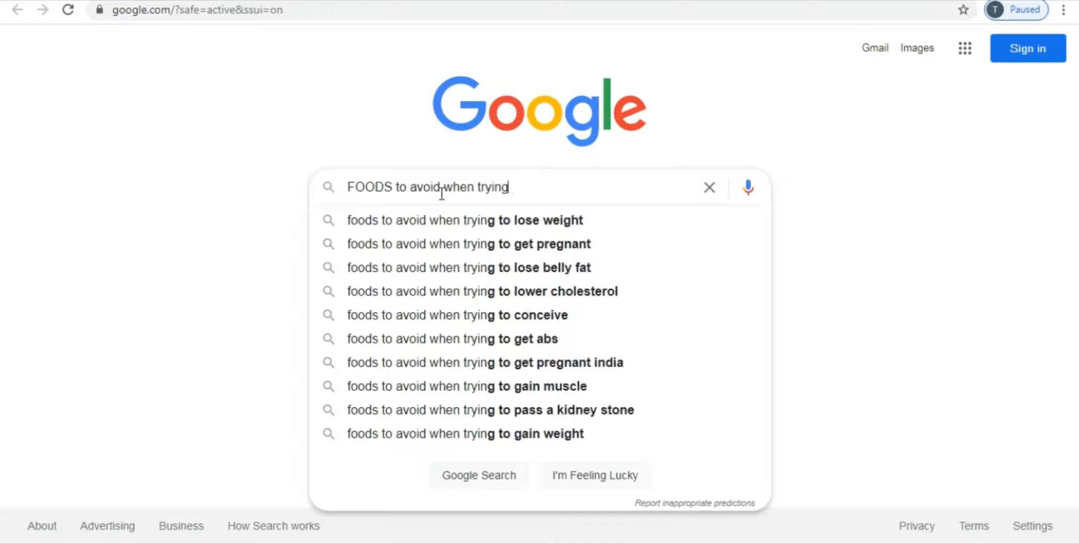
left_click(463, 220)
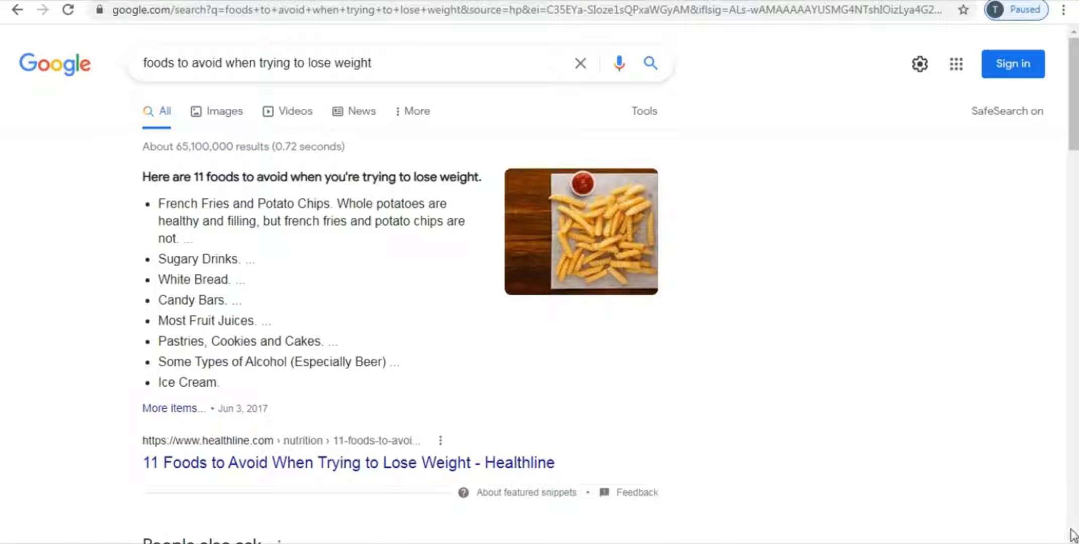
mouse_move(386, 366)
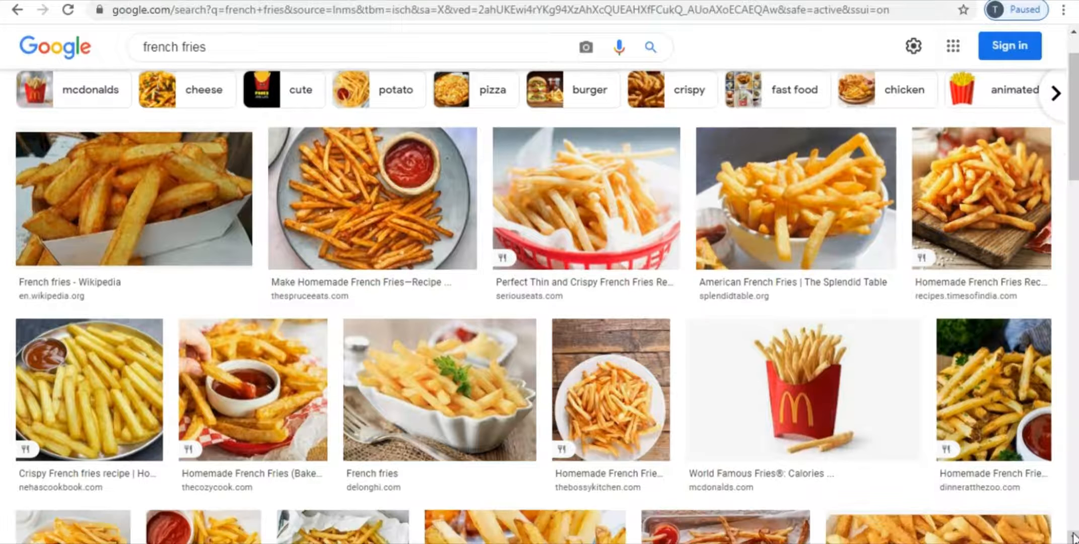
Scroll through the Google Images results to browse the french fries and cake photos
scroll("down", 3)
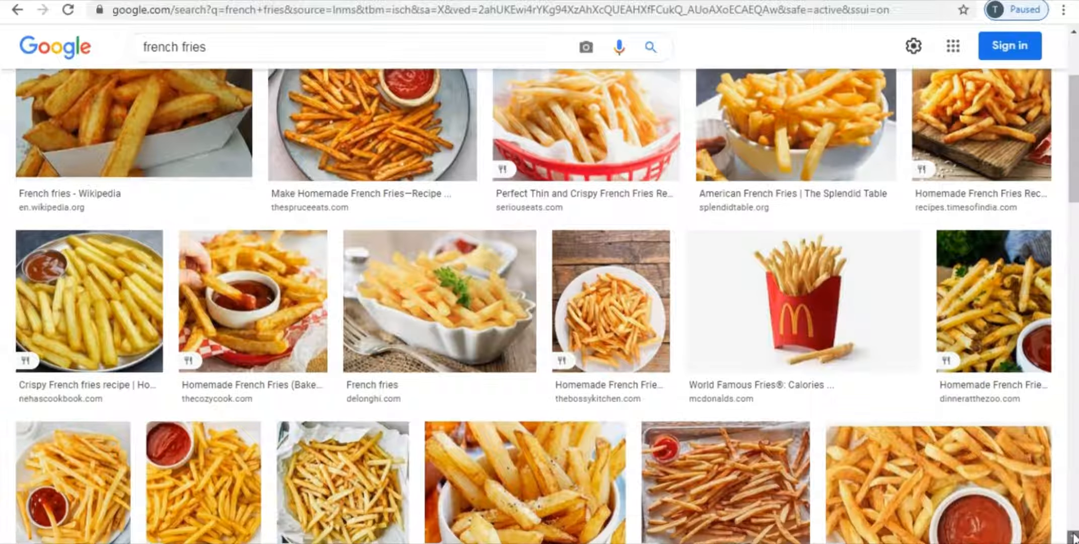
scroll("down", 3)
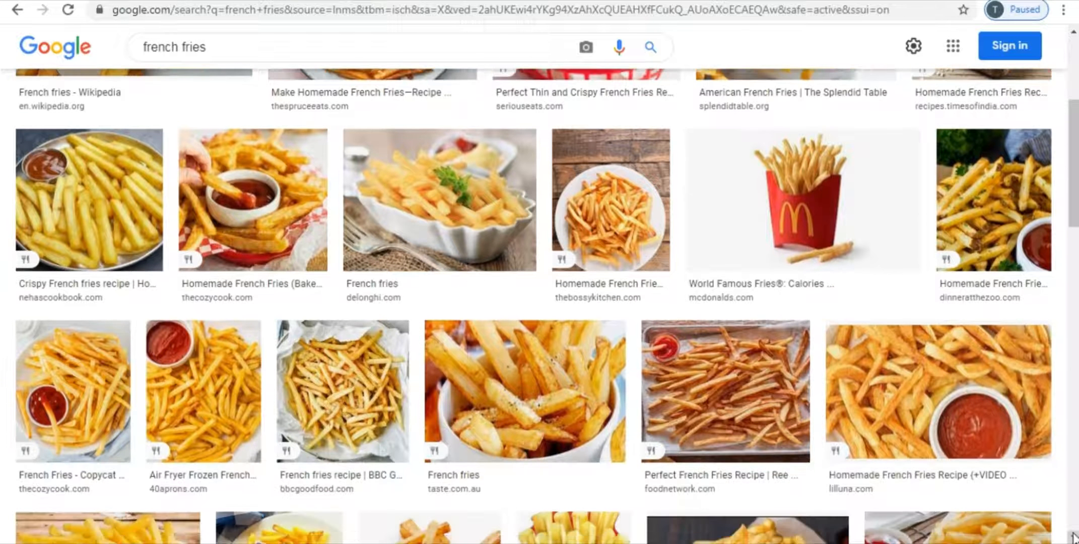
scroll("down", 3)
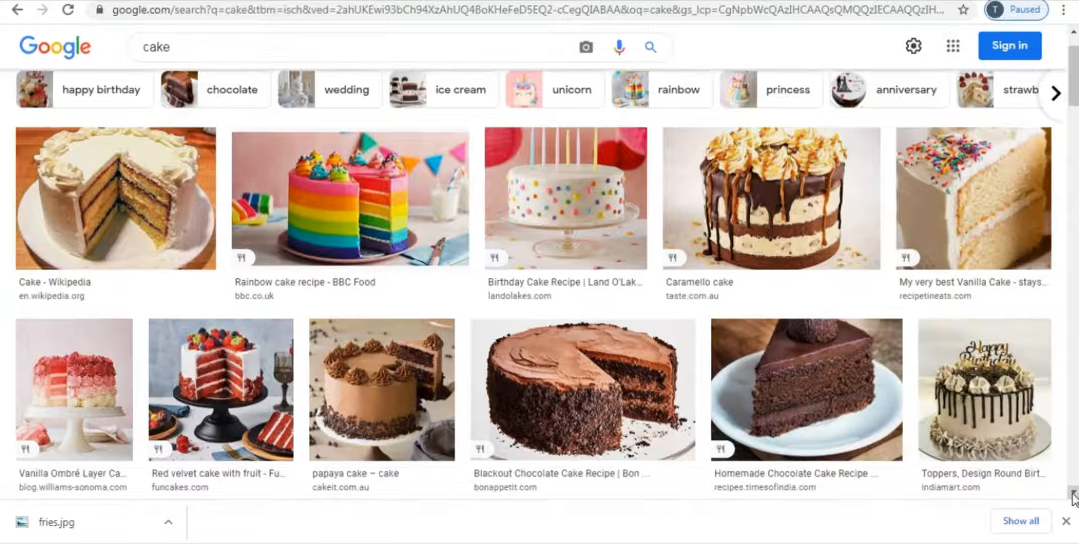
scroll("down", 3)
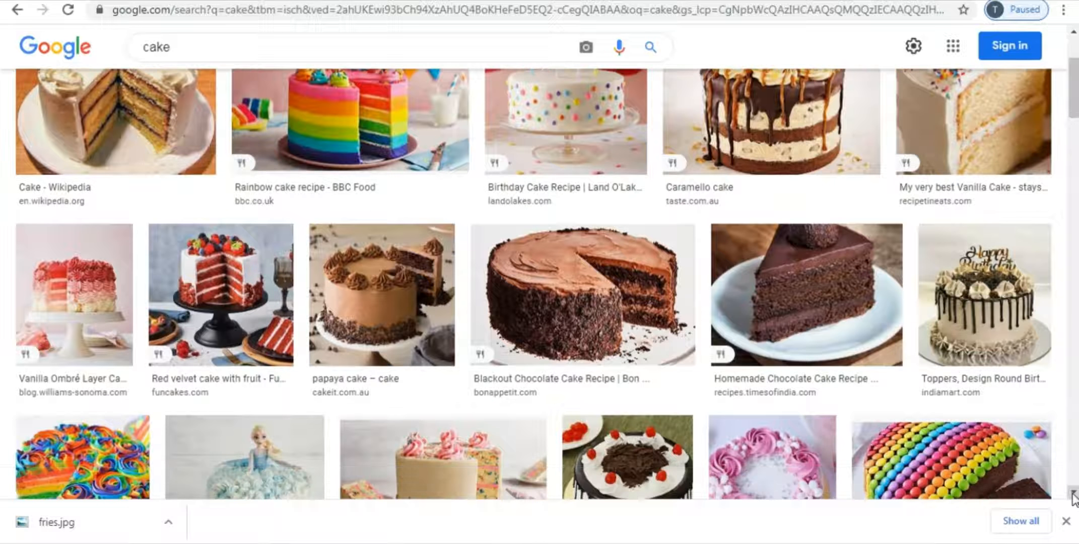
scroll("down", 3)
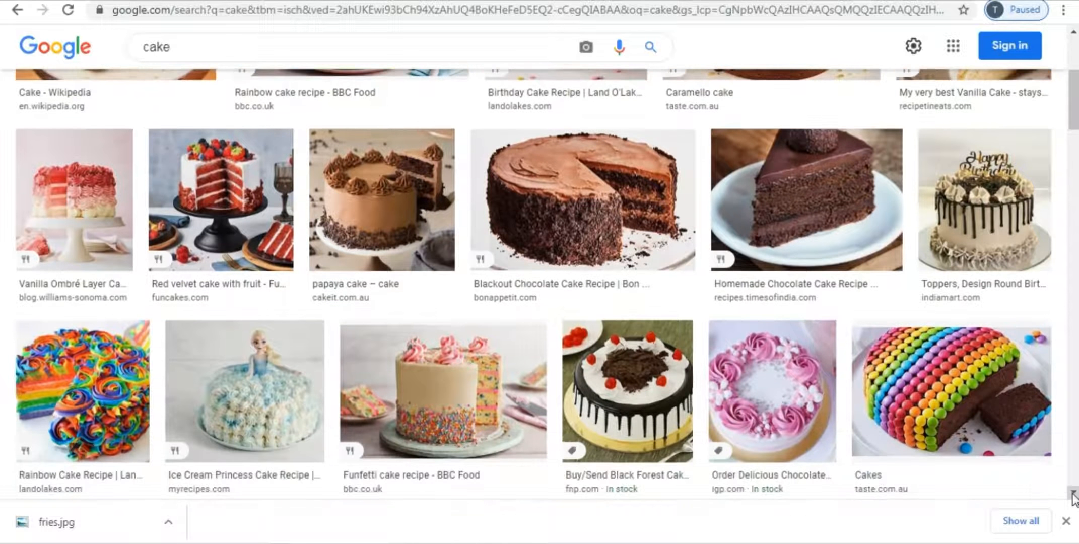
scroll("down", 3)
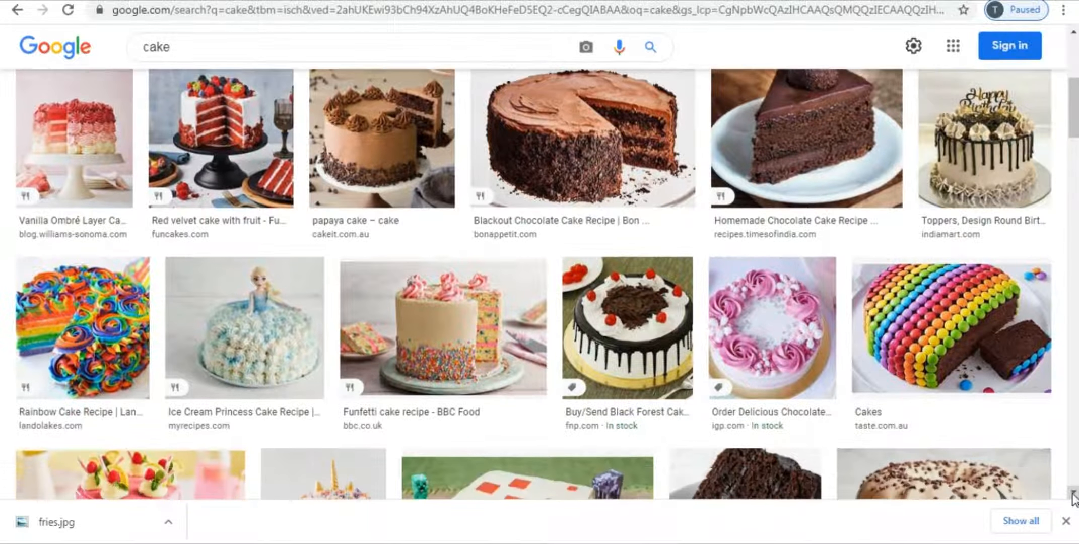
scroll("down", 3)
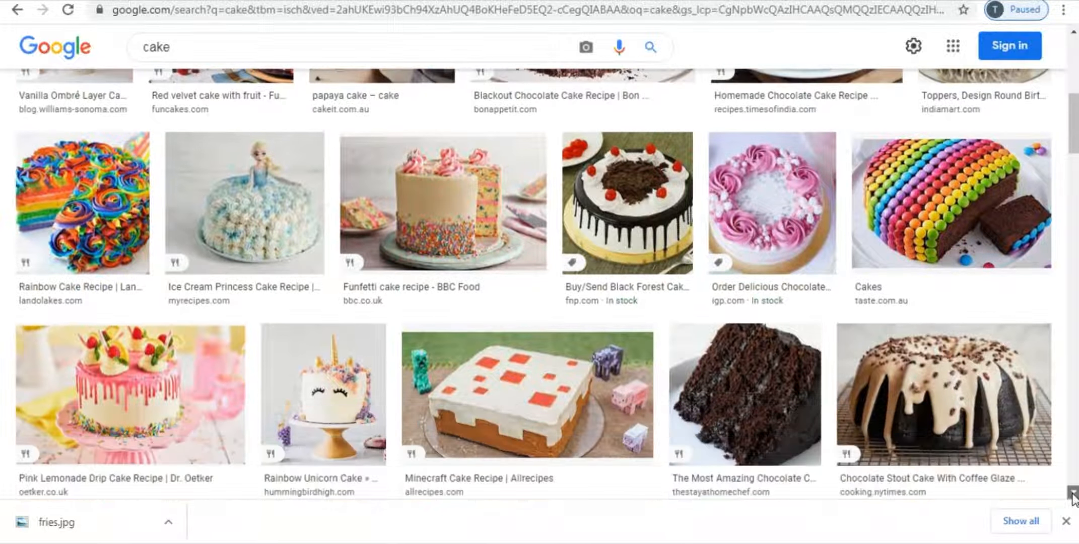
scroll("down", 3)
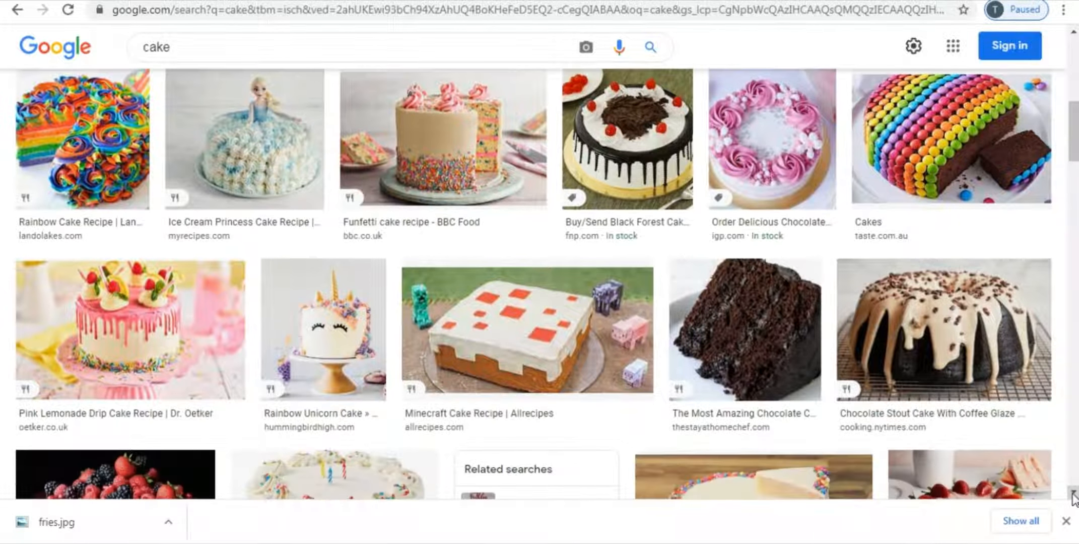
scroll("down", 3)
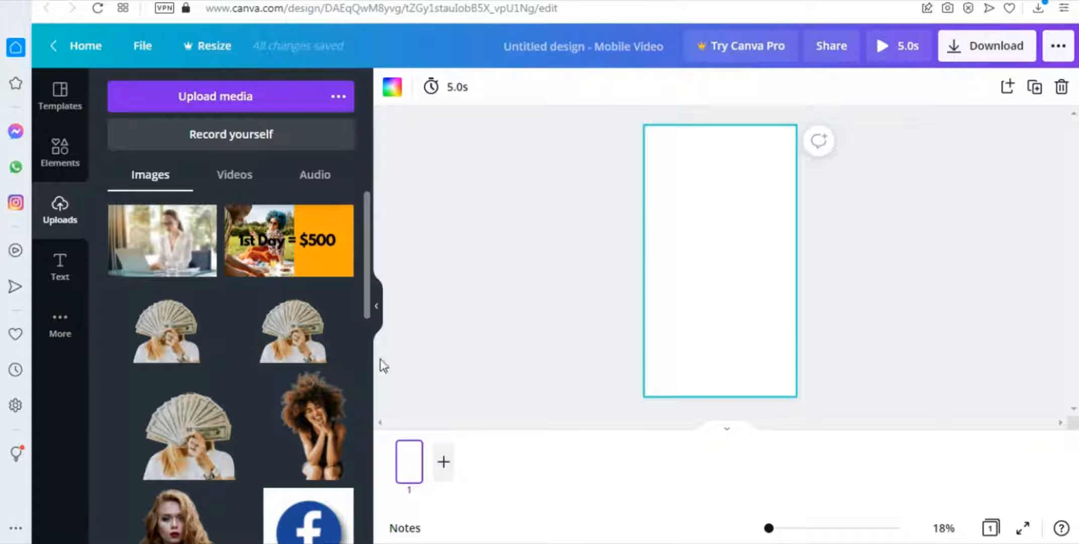
mouse_move(506, 330)
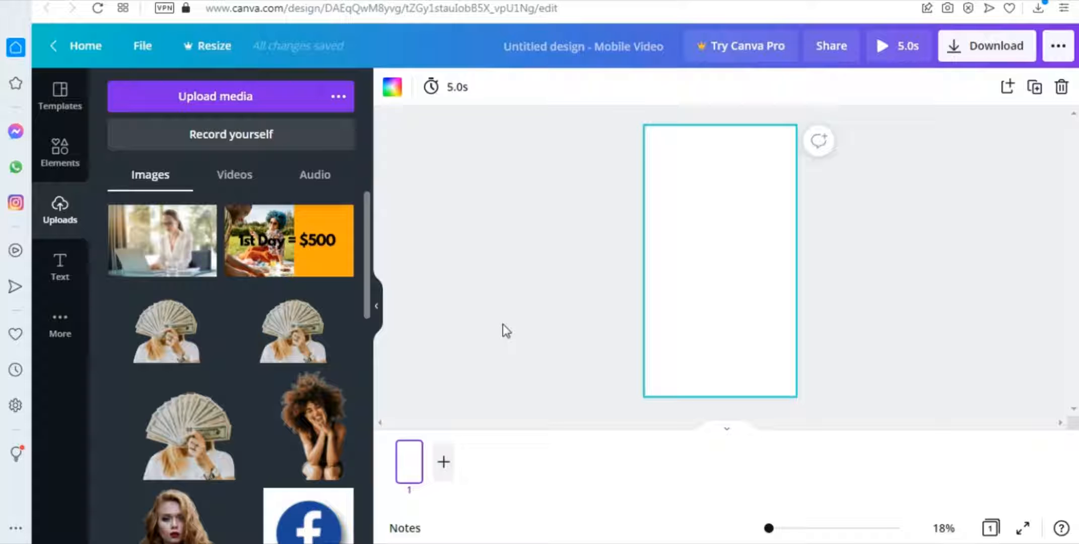
mouse_move(432, 262)
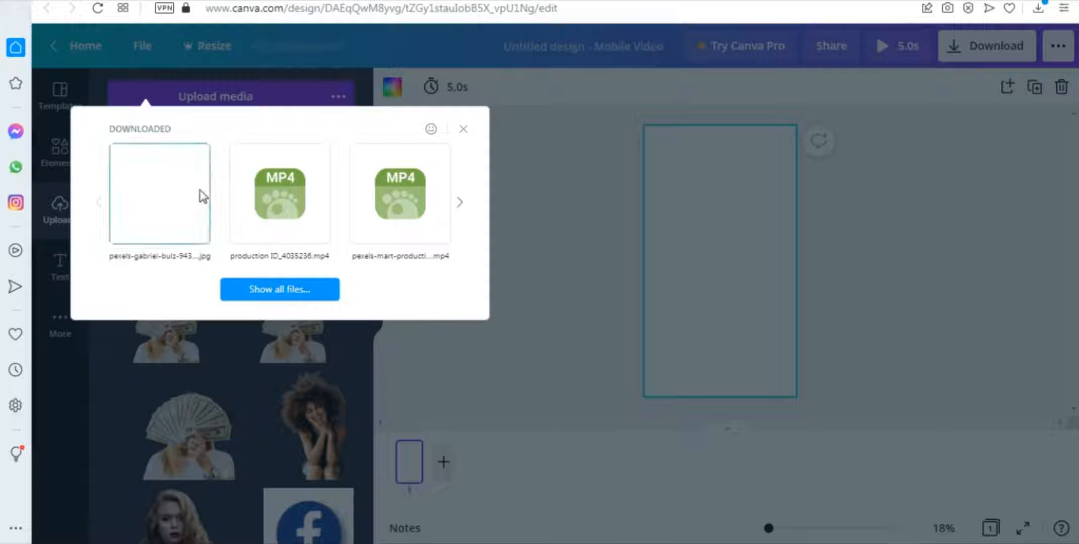
mouse_move(160, 194)
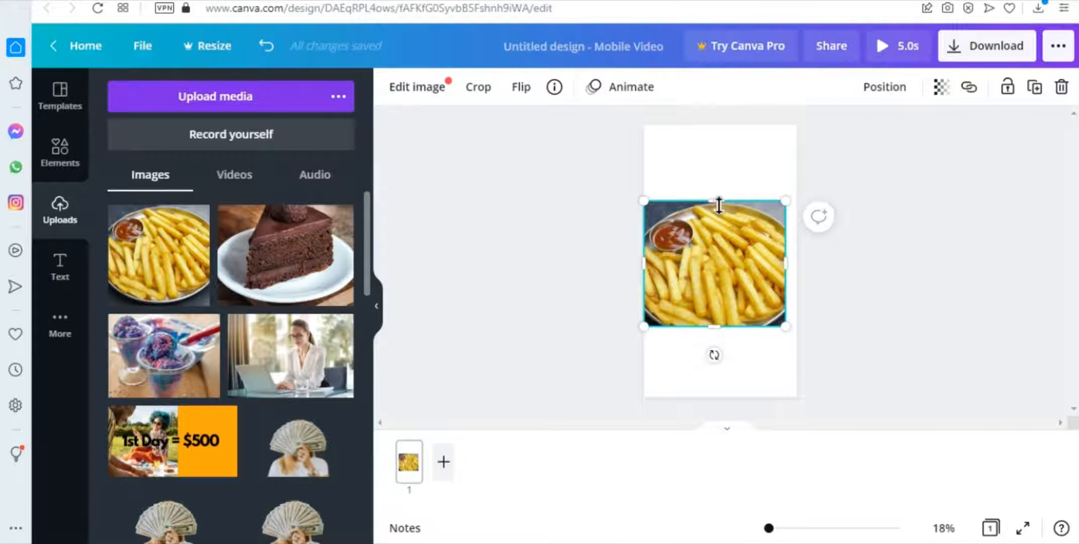
Stretch the fries photo to span the full page width, then select the page
left_click_drag(718, 204, 718, 207)
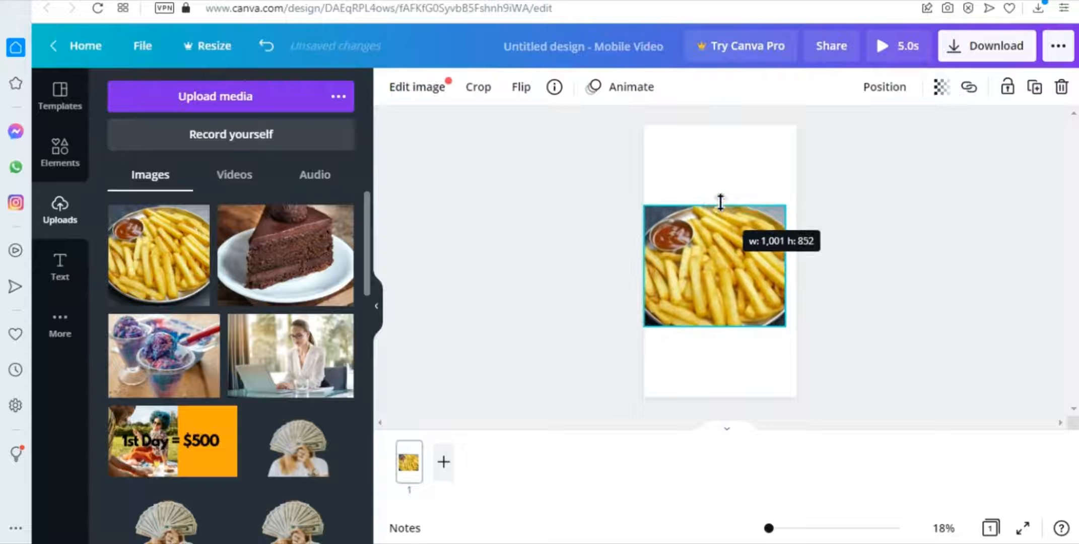
left_click_drag(786, 261, 796, 262)
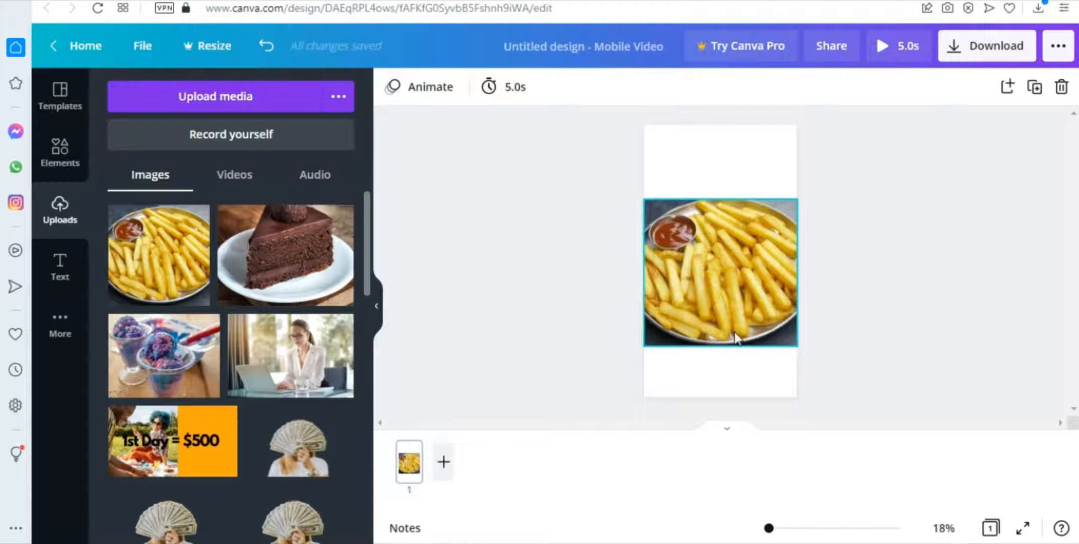
left_click(435, 131)
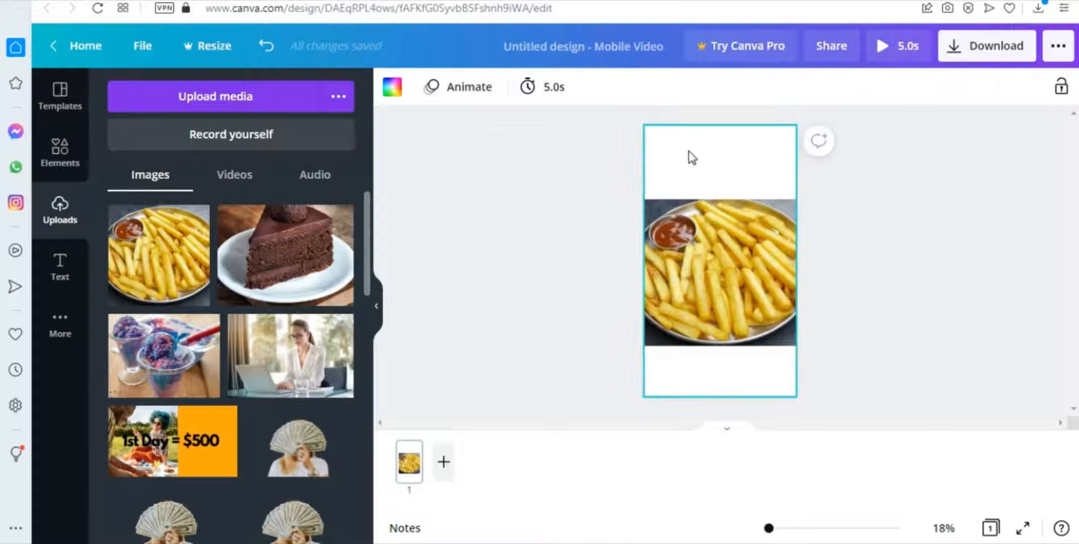
Set the page background to black and apply the Photo Flow page animation
left_click(391, 87)
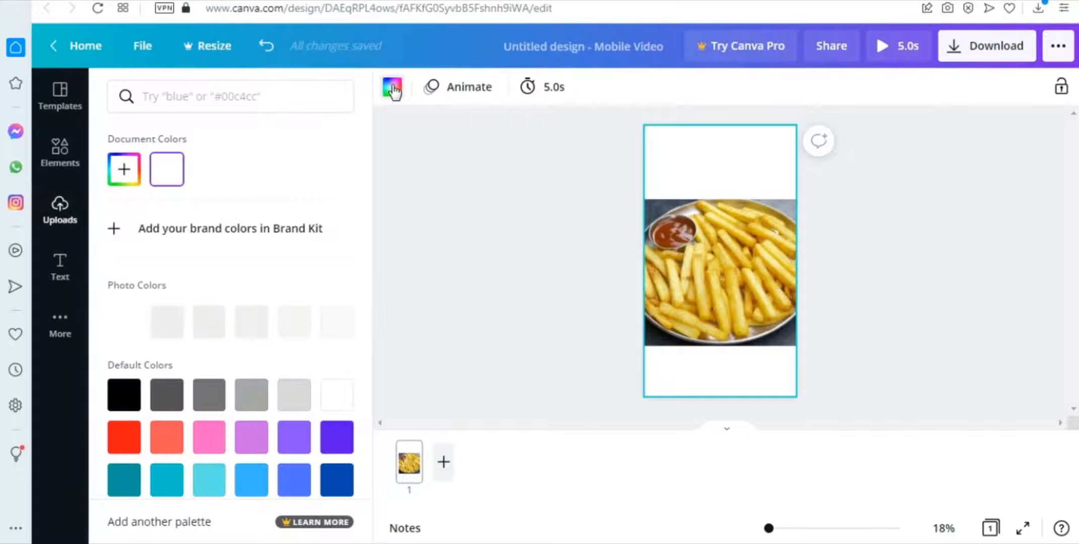
left_click(124, 393)
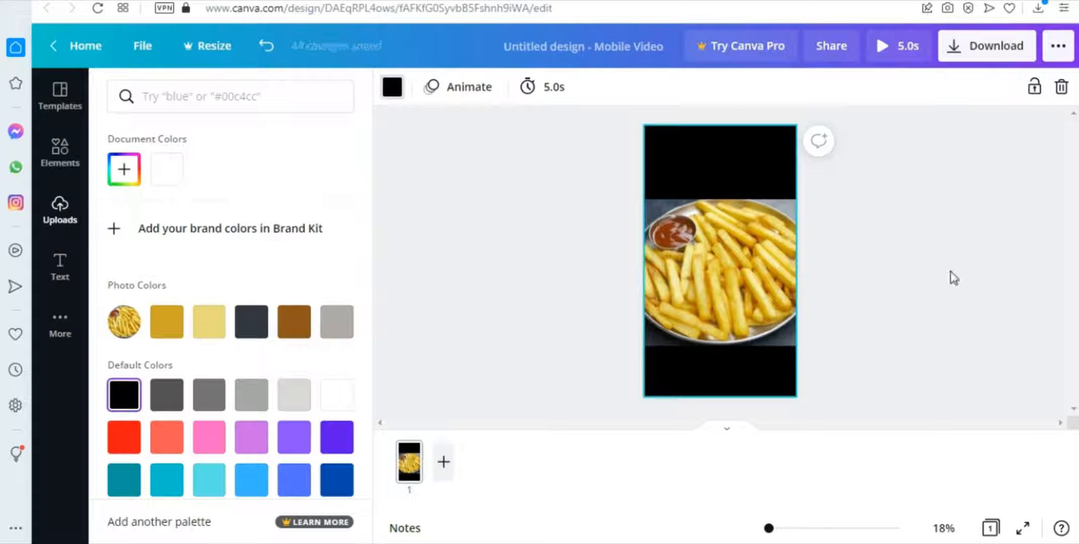
left_click(468, 87)
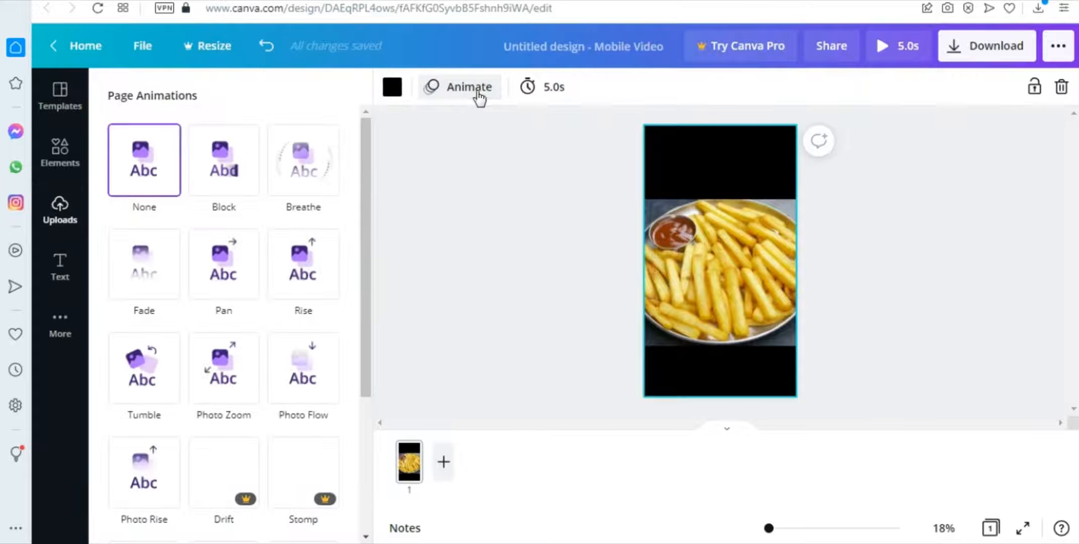
left_click(303, 368)
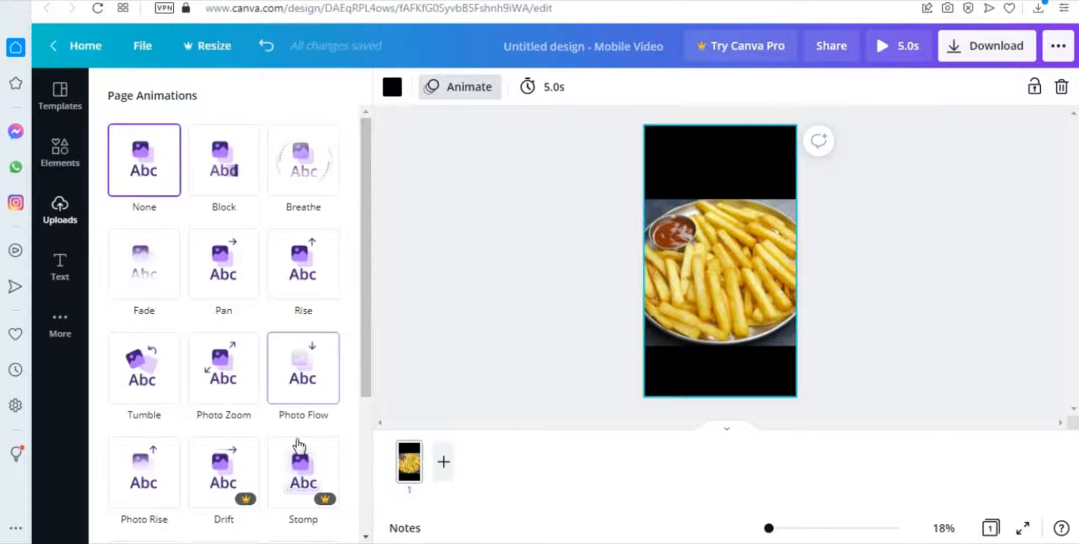
left_click(302, 368)
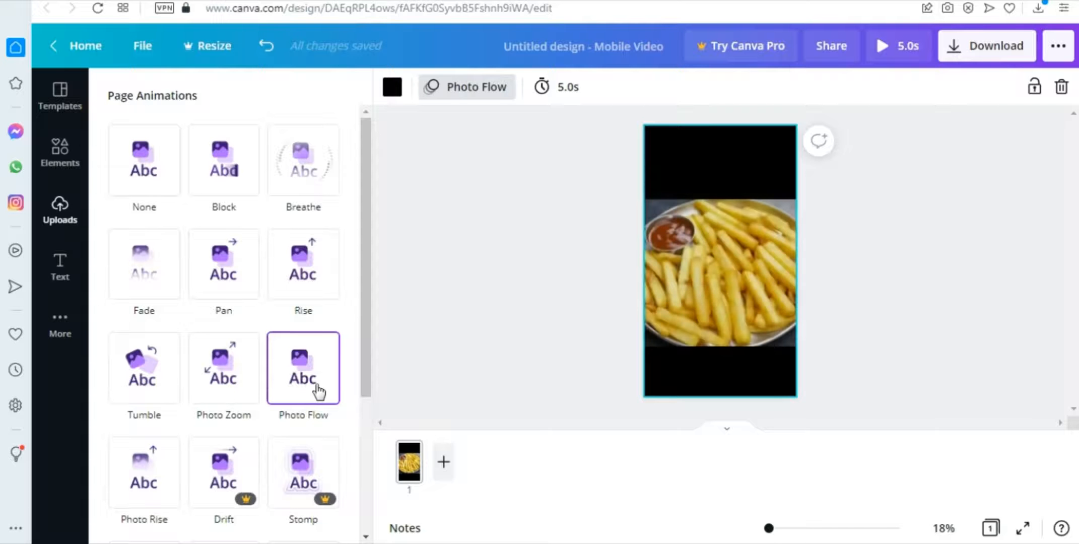
left_click(60, 209)
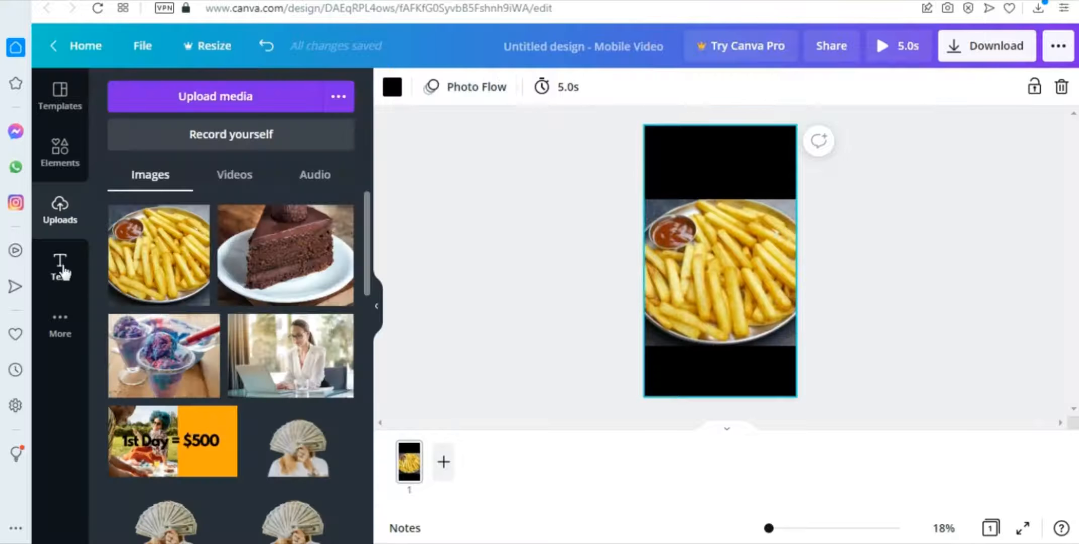
Add a heading, move it into the top black band, and make its text white
left_click(60, 268)
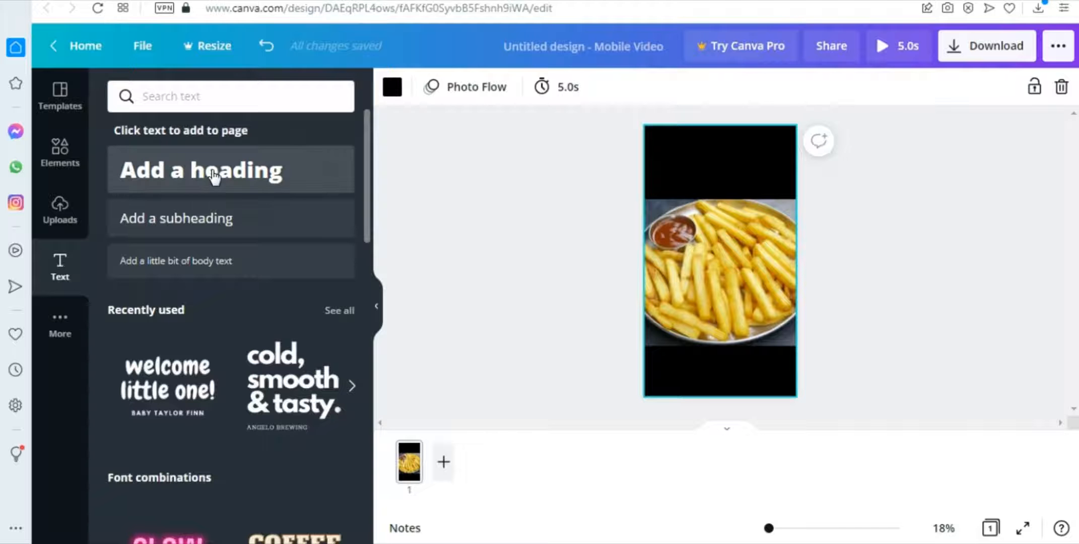
left_click(201, 170)
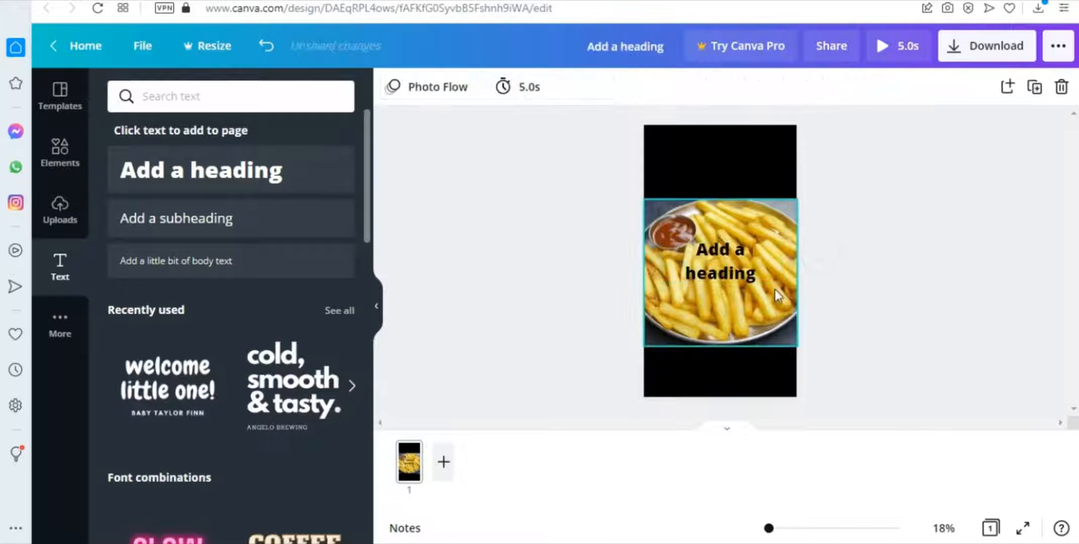
left_click_drag(720, 268, 709, 169)
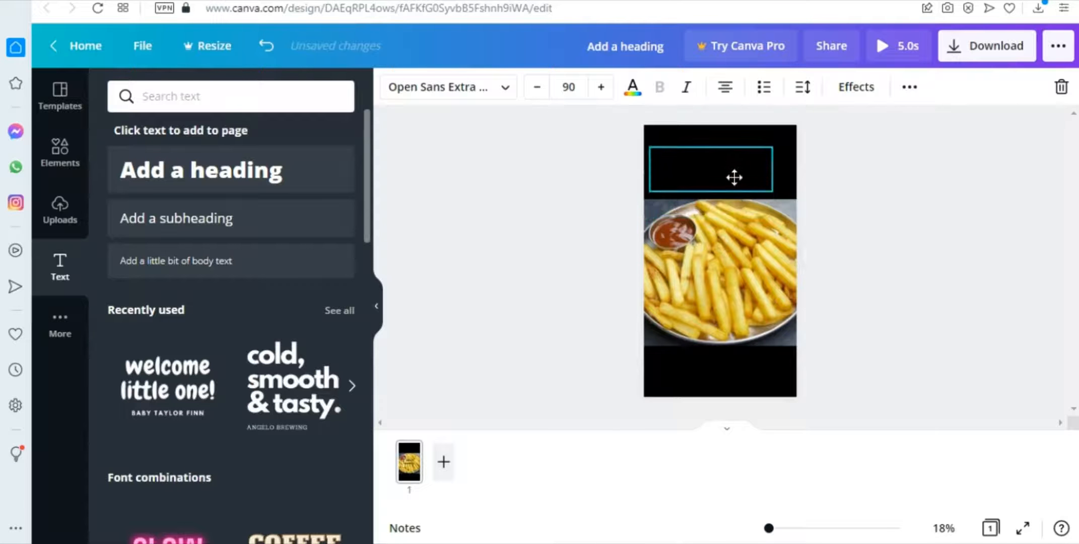
left_click(632, 87)
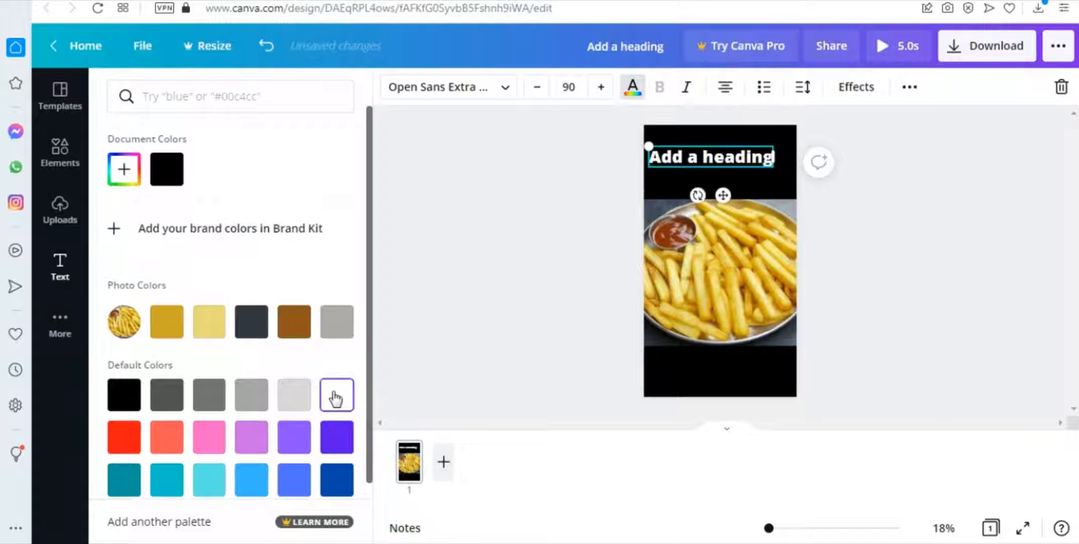
left_click(336, 394)
type("FOODS TO AVOID WHEN LOOSING WEIGHT")
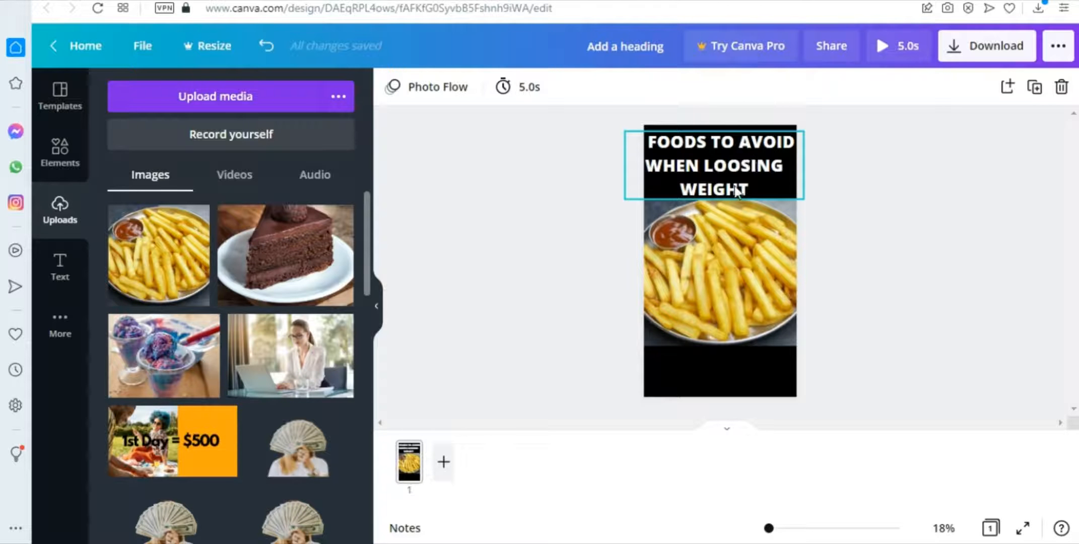
mouse_move(777, 203)
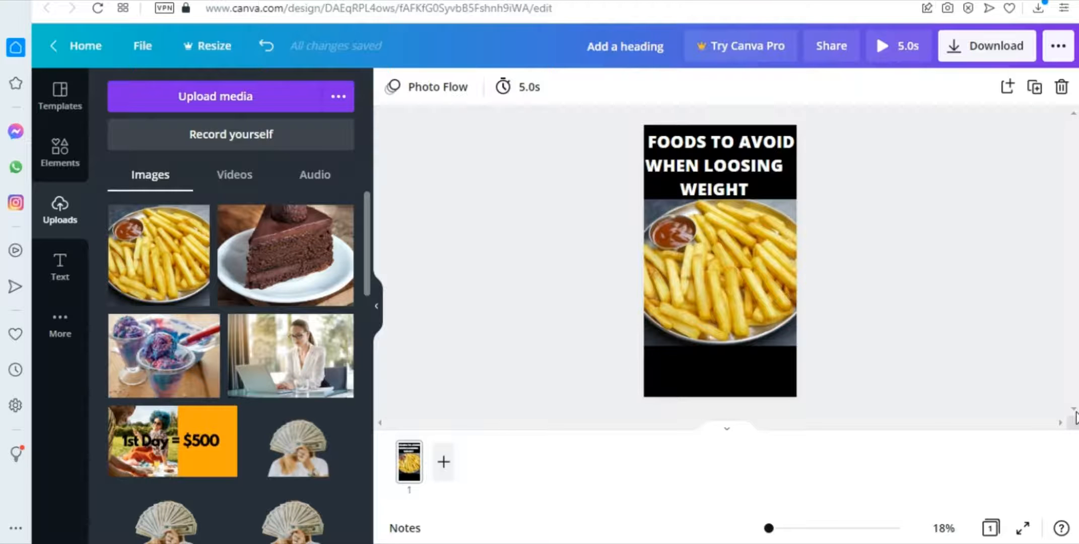
mouse_move(492, 495)
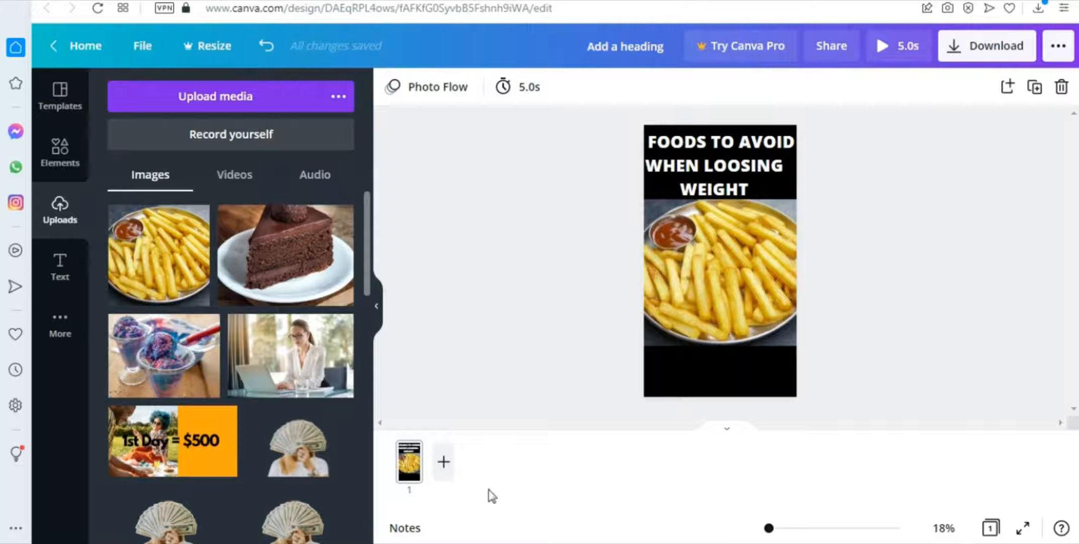
Add pages two and three, then play the 15-second video preview full screen
left_click(442, 462)
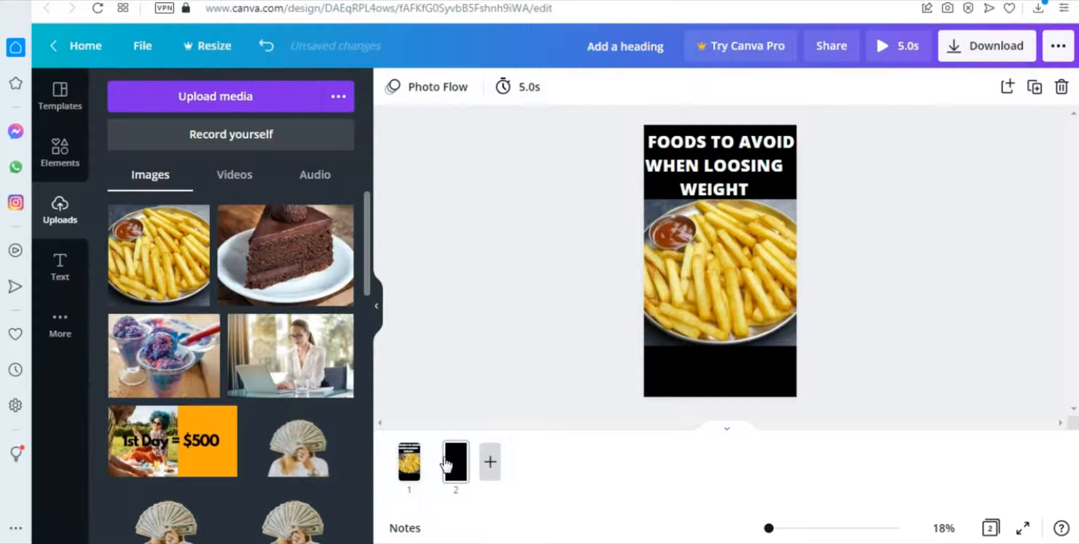
left_click(455, 462)
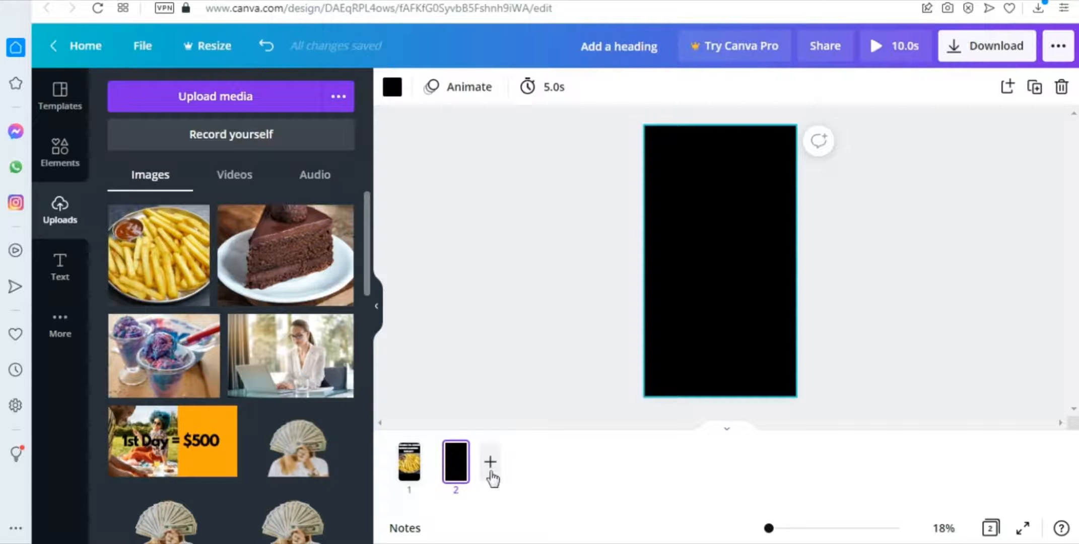
mouse_move(481, 361)
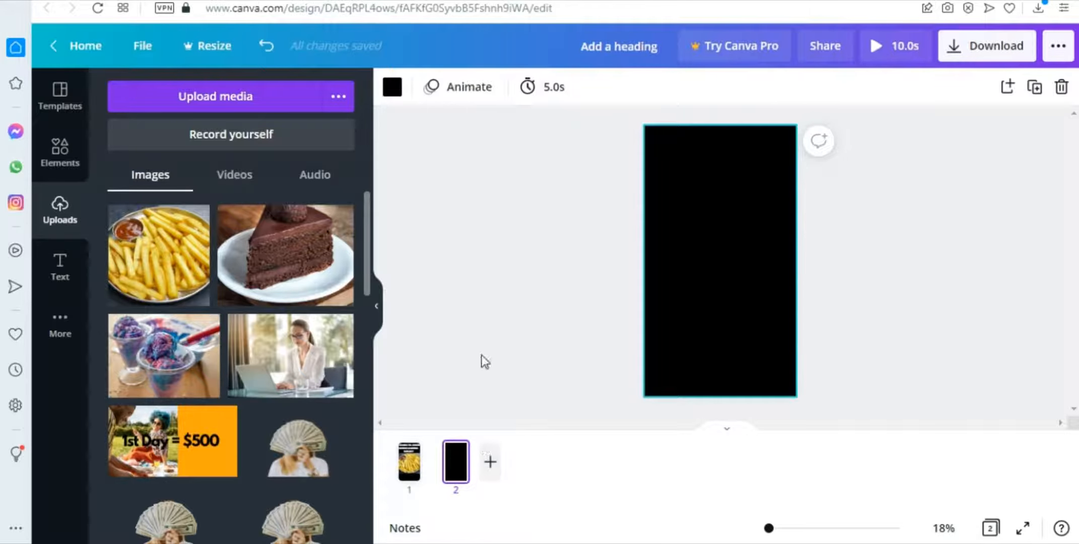
mouse_move(551, 348)
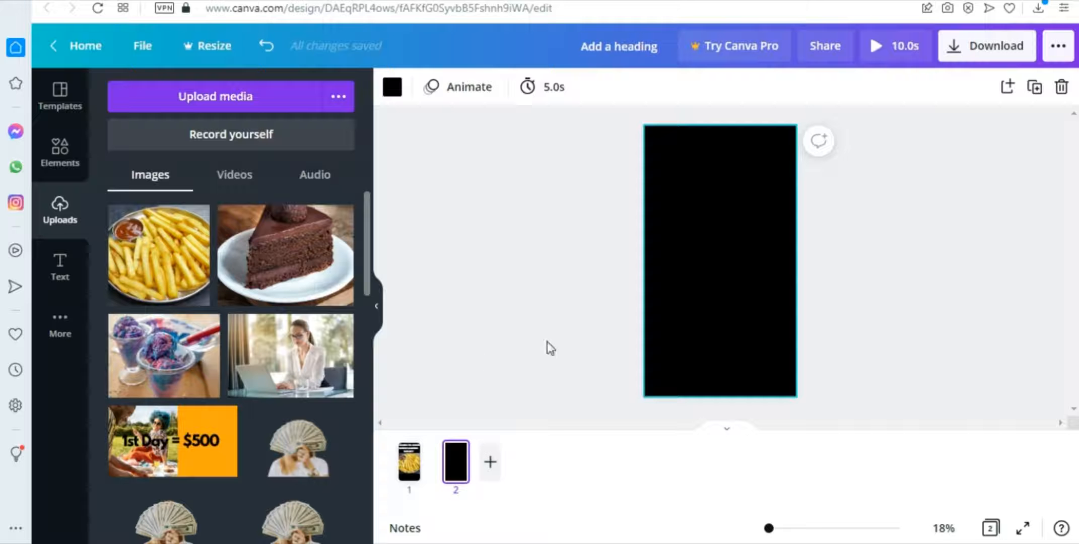
mouse_move(535, 330)
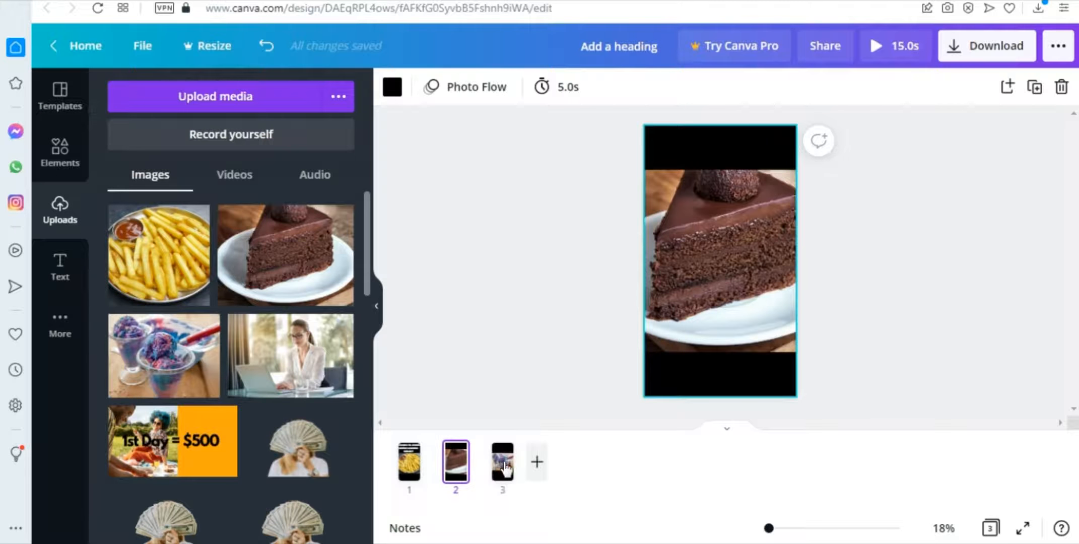
left_click(501, 463)
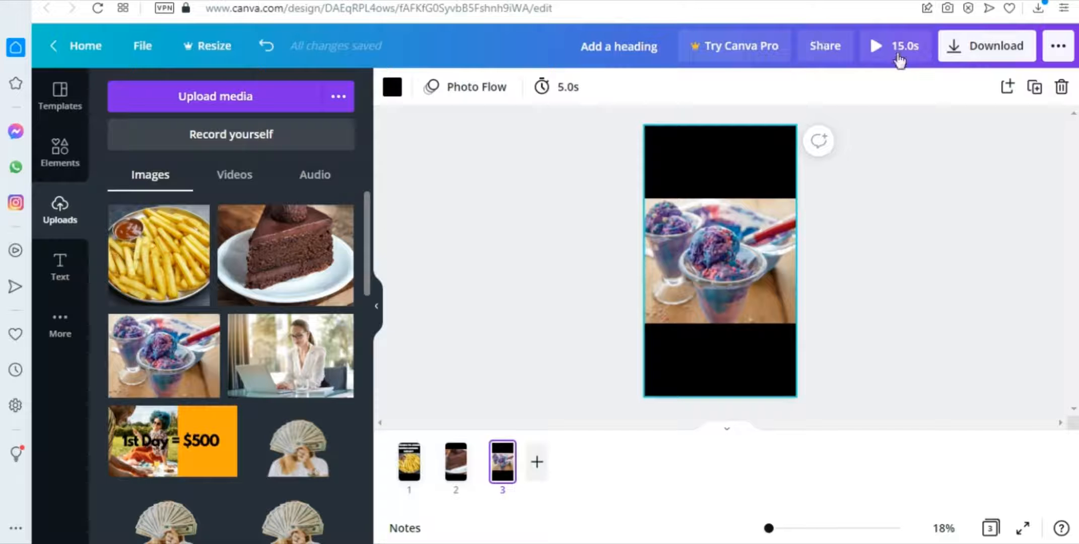
left_click(876, 45)
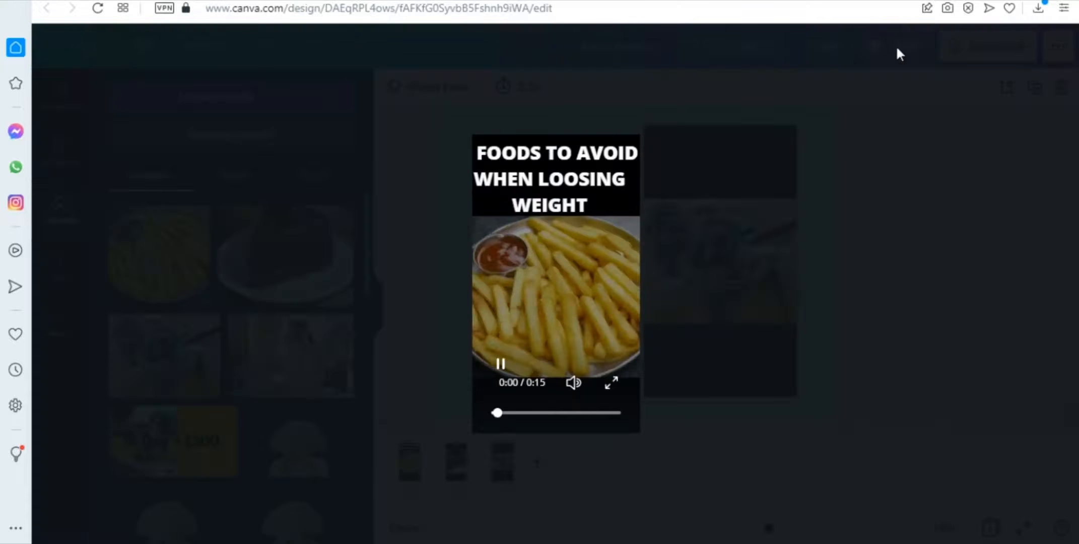
left_click(611, 383)
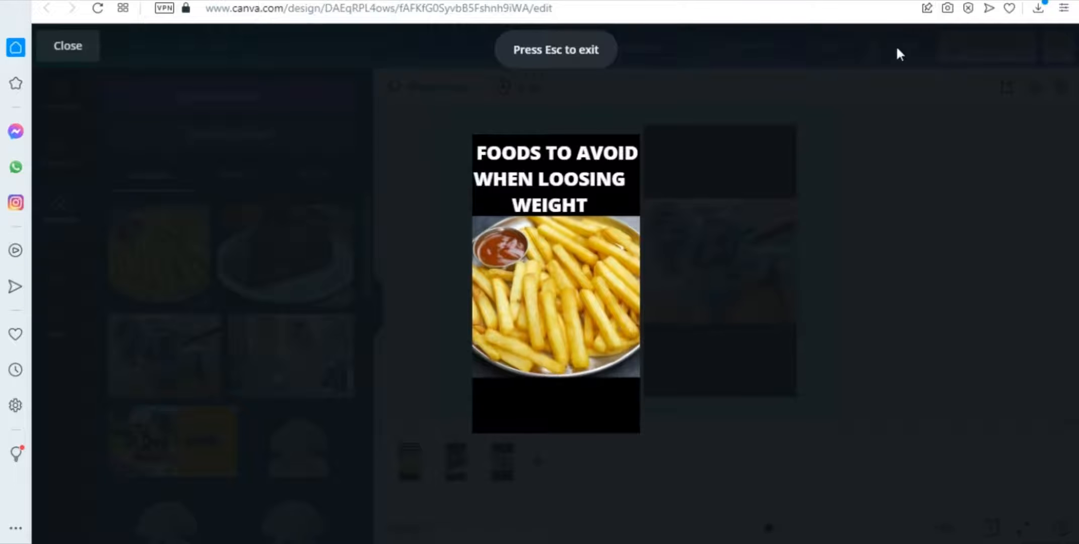